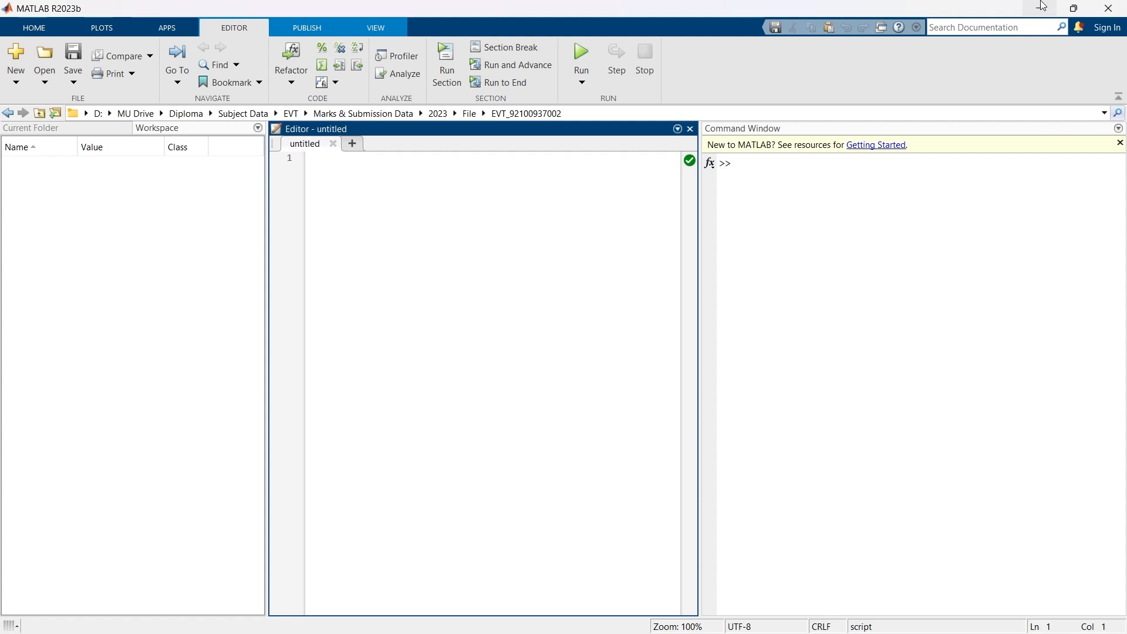
Start the first script by entering a cumsum () placeholder call
left_click(319, 157)
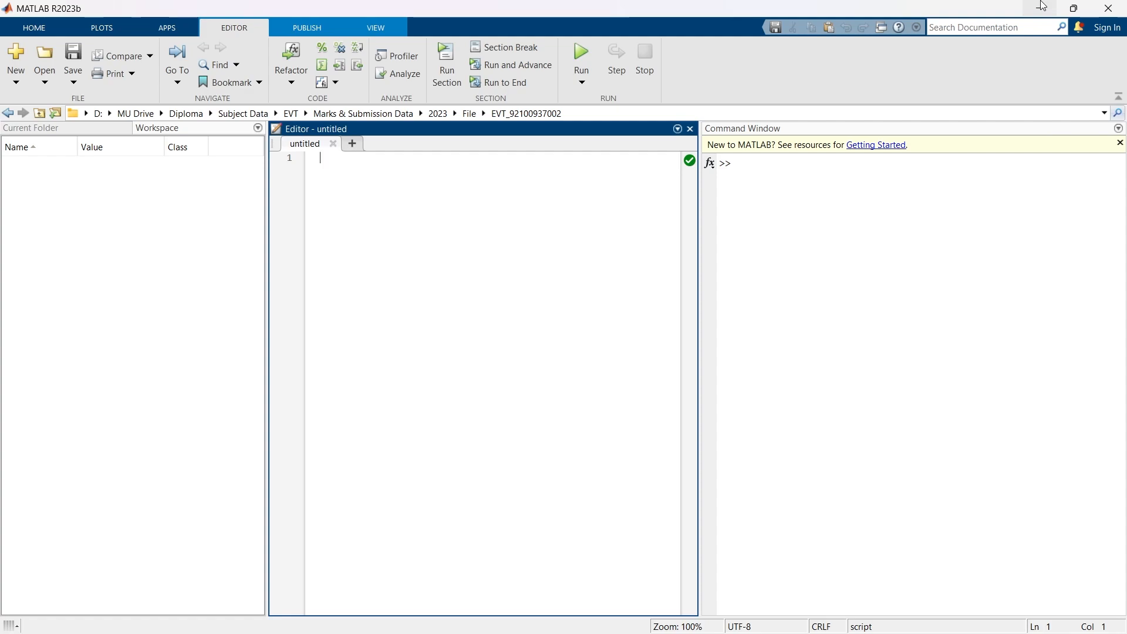
type("cumsum ()")
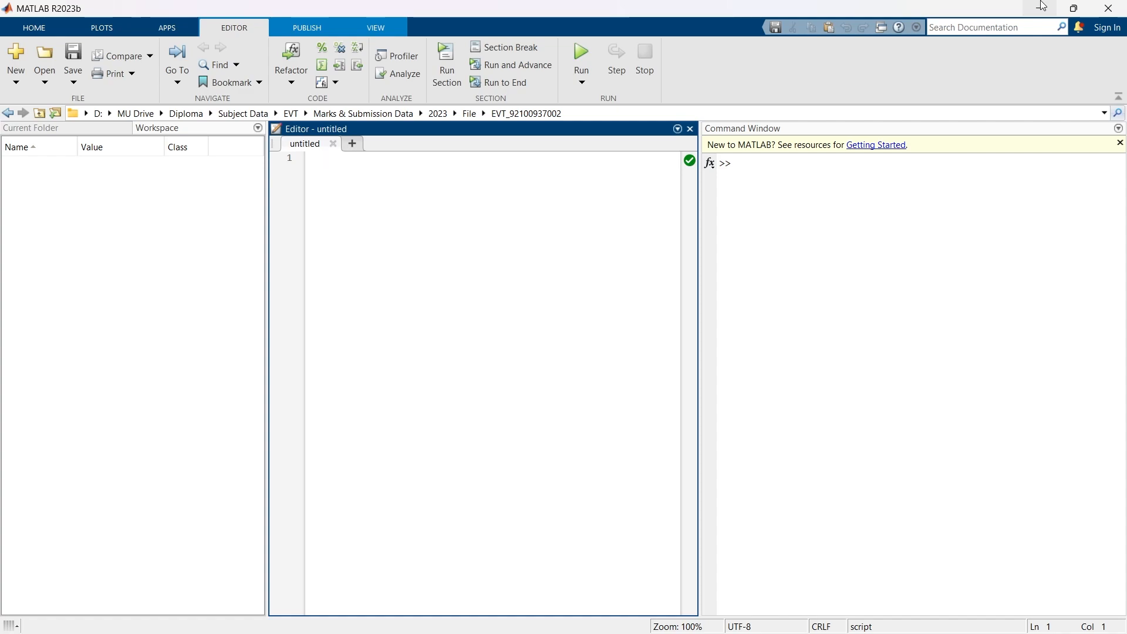
left_click(320, 158)
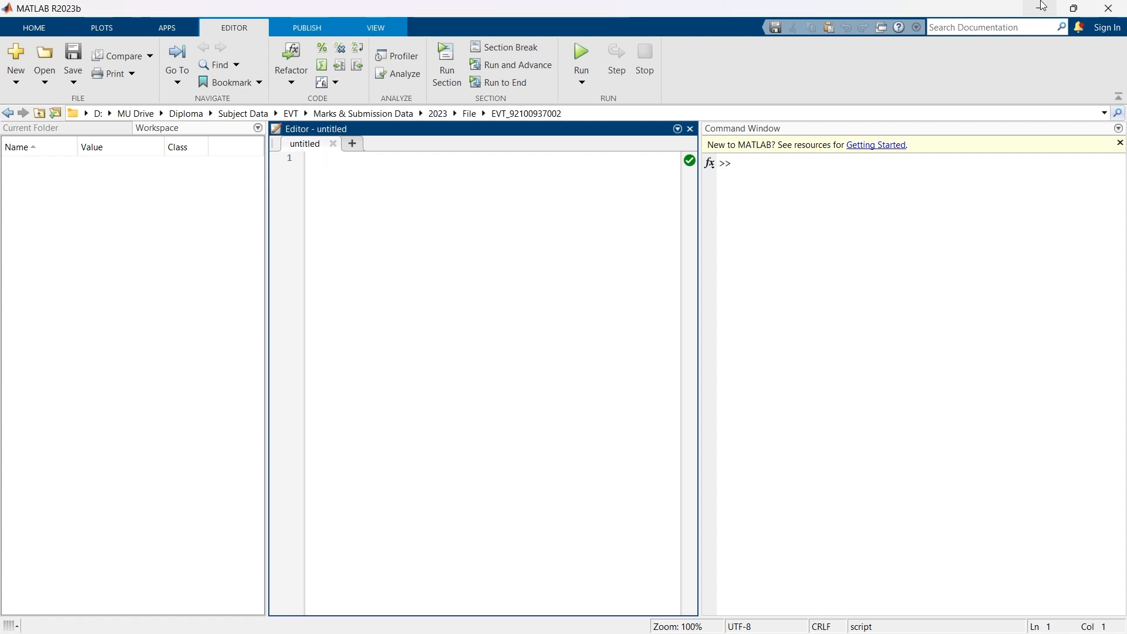
left_click(319, 156)
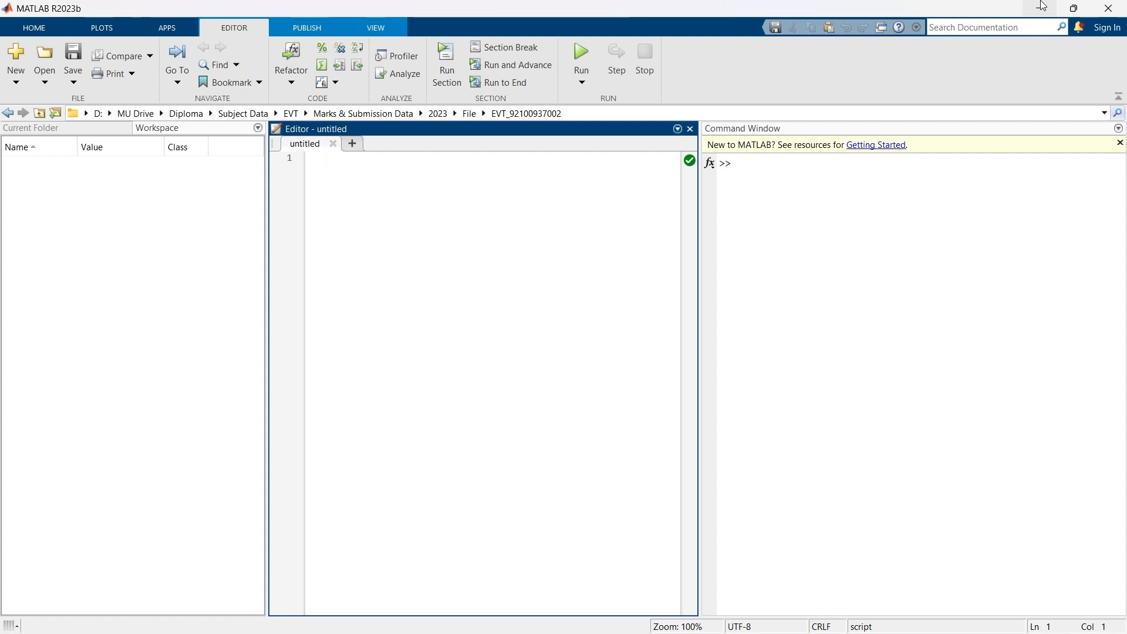
left_click(319, 157)
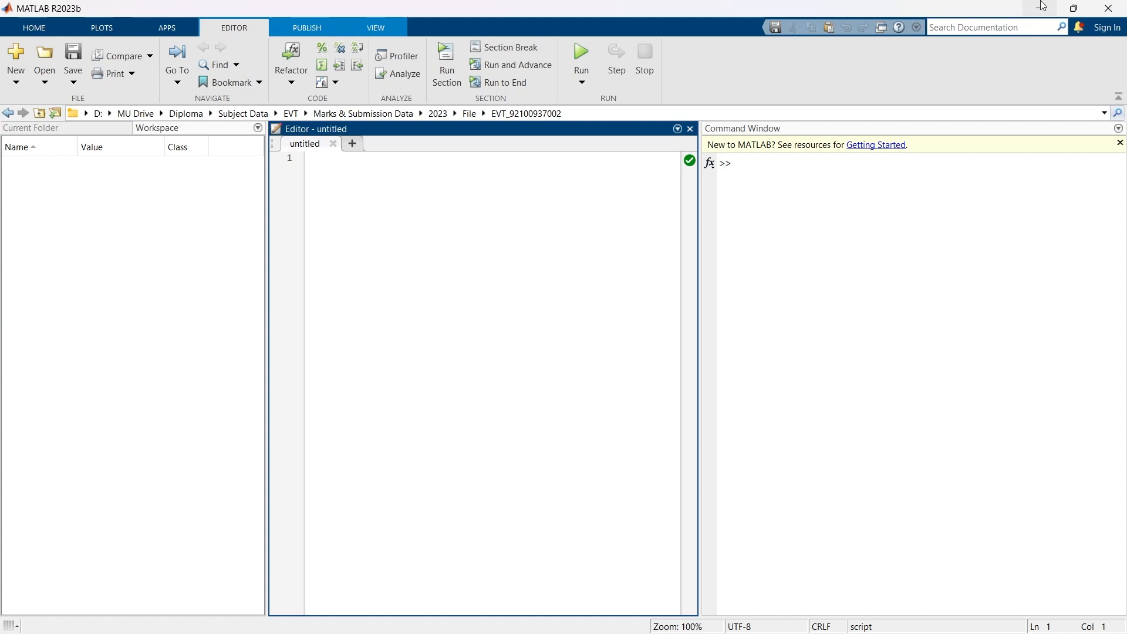
left_click(320, 158)
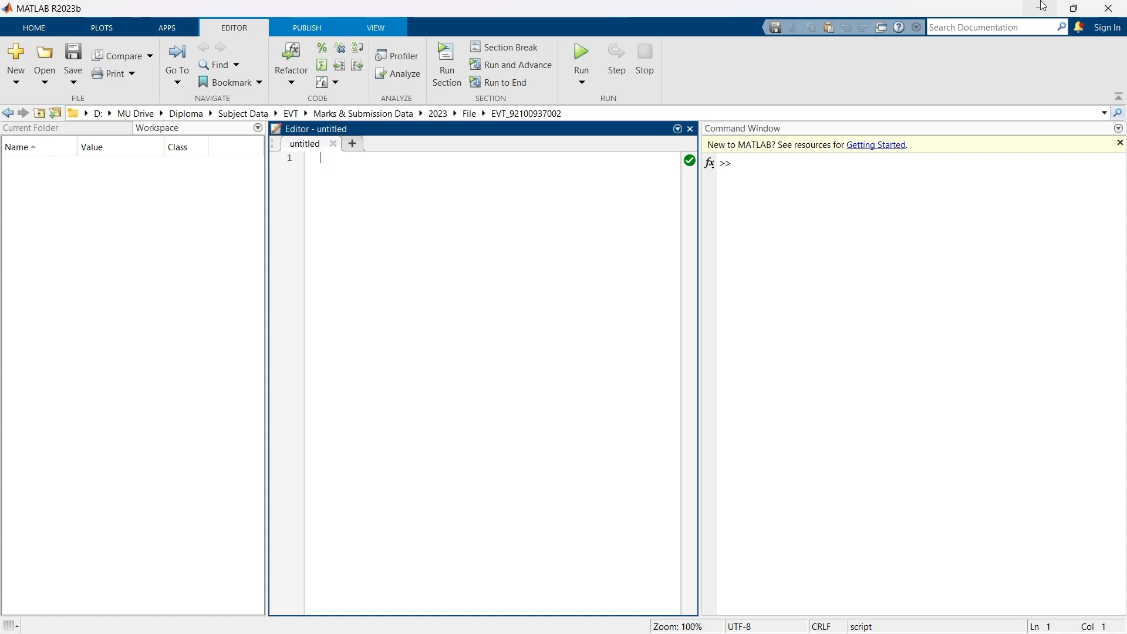
Create a second blank script untitled2 and enter cumsum () there as well
left_click(351, 143)
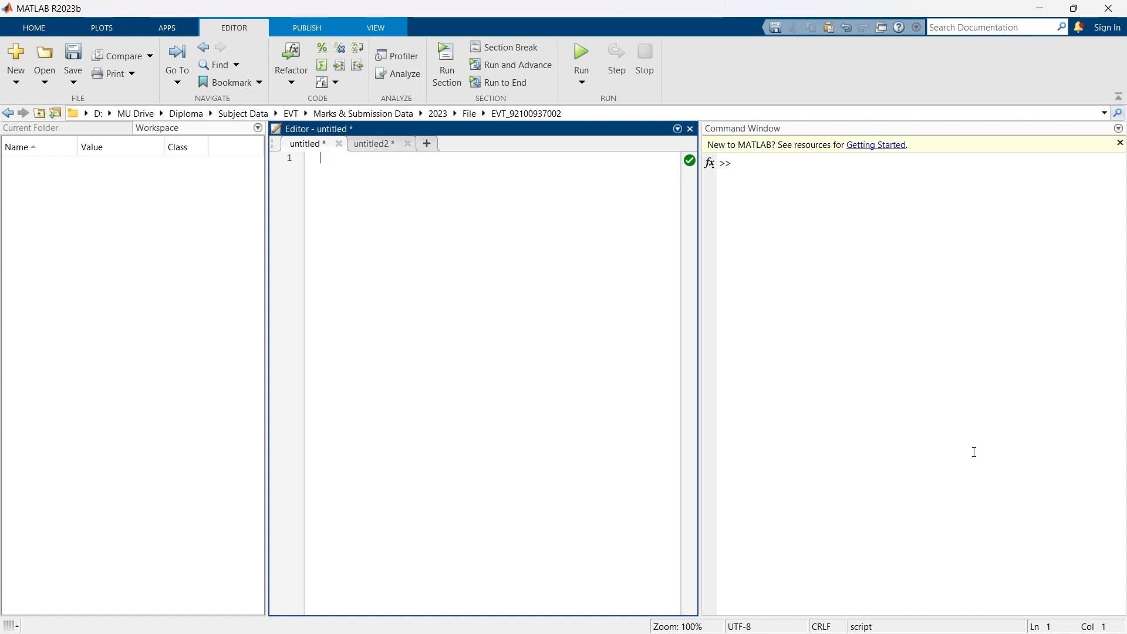
type("cumsum ()")
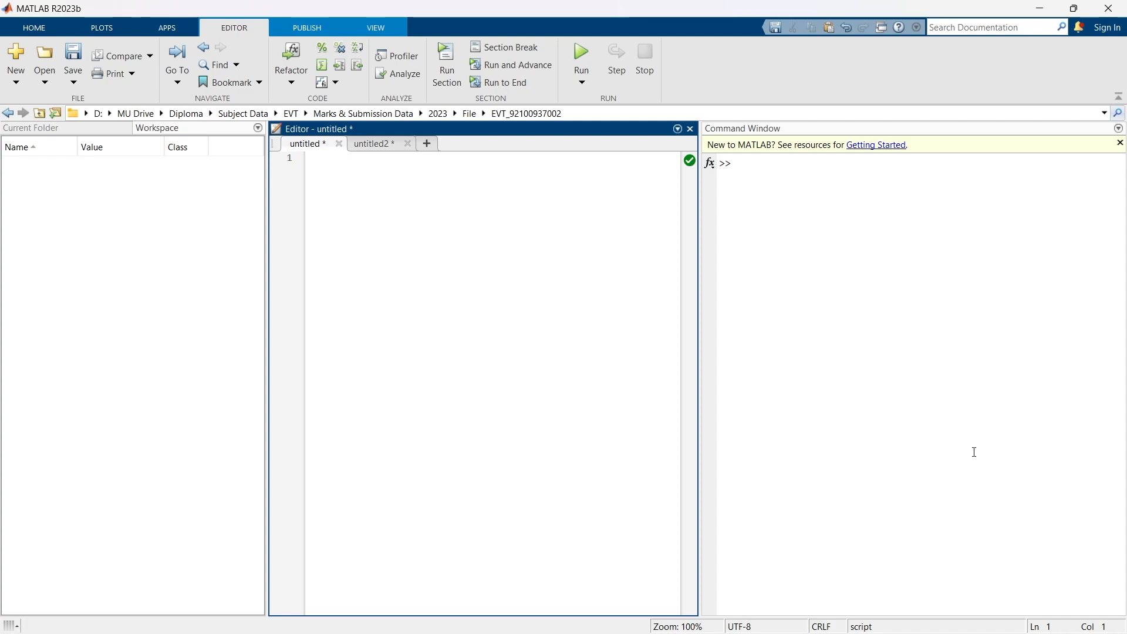
left_click(320, 157)
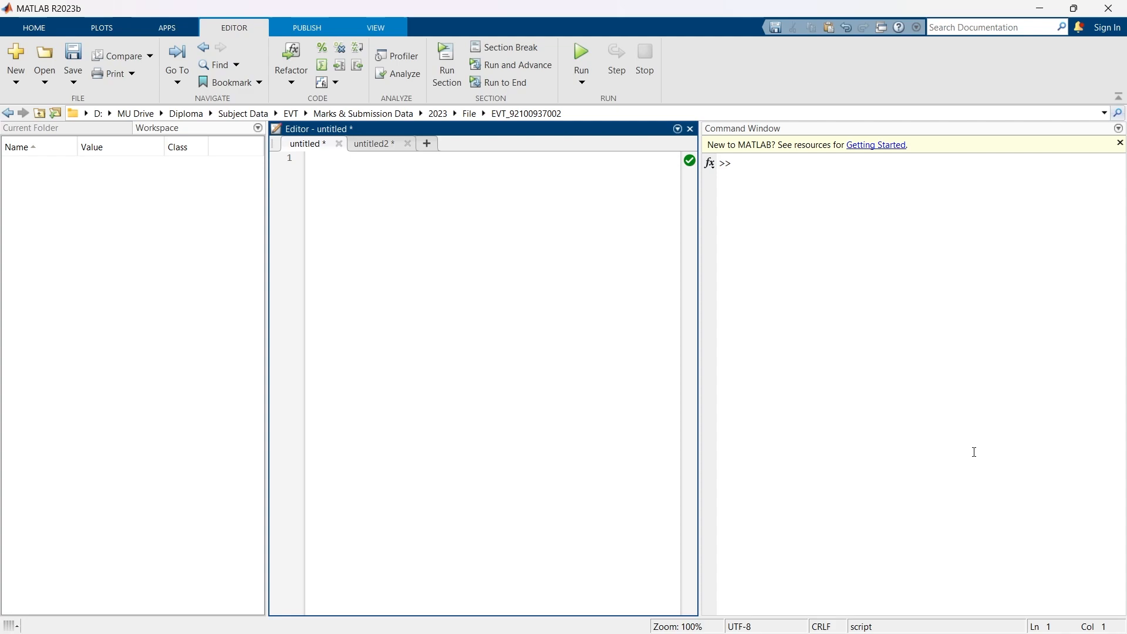
left_click(320, 157)
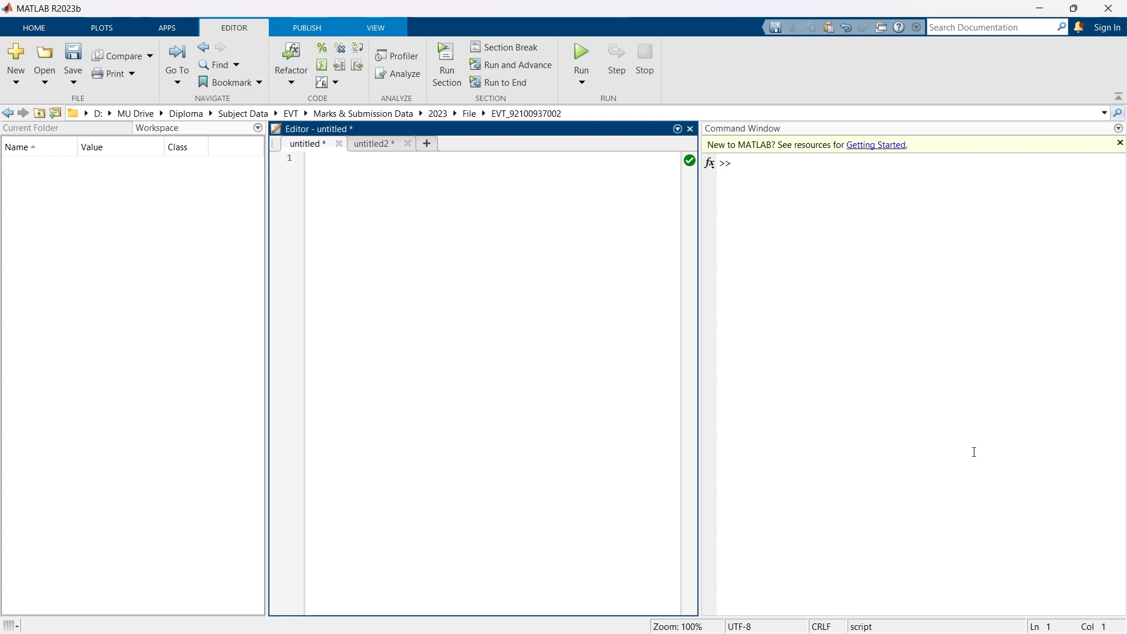
Define profits = [100, -50, 200, -20, 150] and cumulativeProfit = cumsum(profits)
type("profits = [100, -50, 200, -20, 150];  % Daily profits")
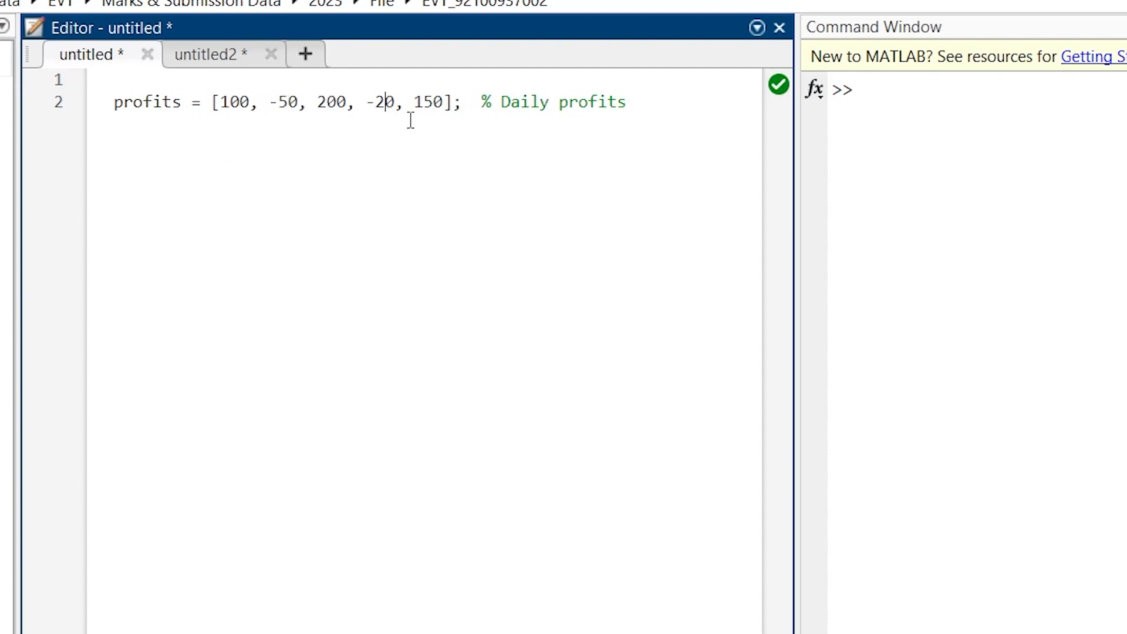
mouse_move(642, 104)
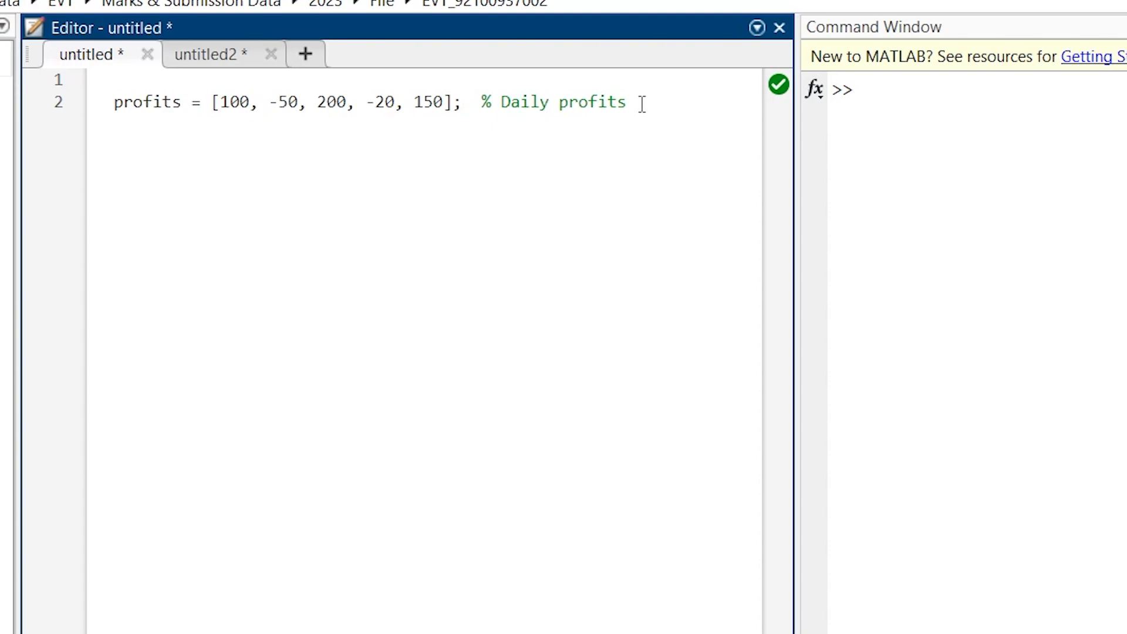
left_click(414, 102)
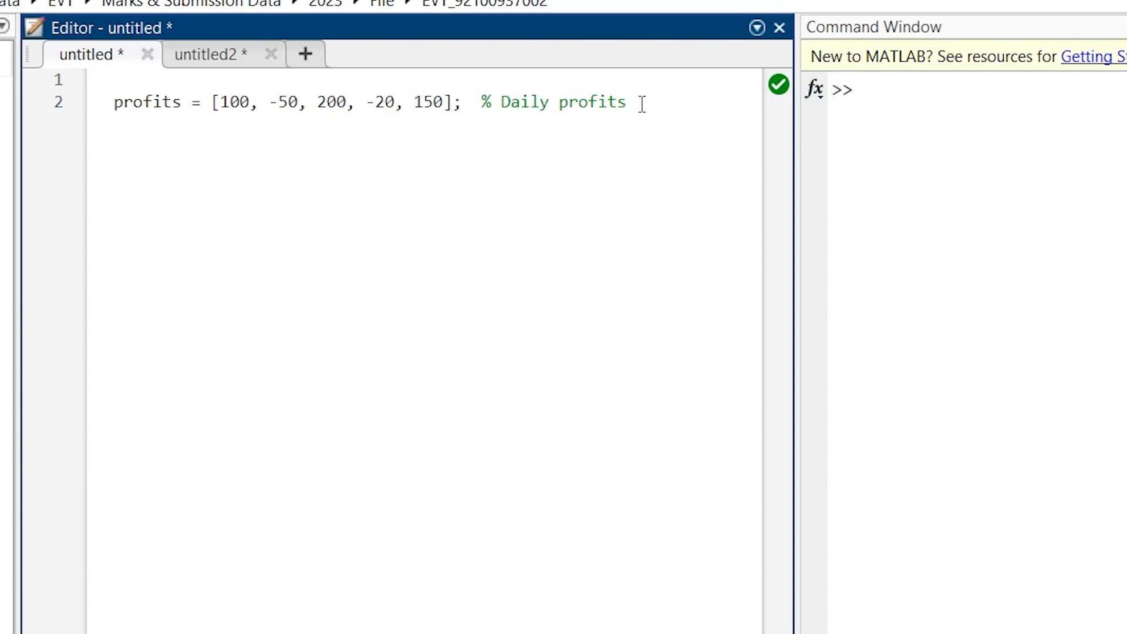
left_click(415, 102)
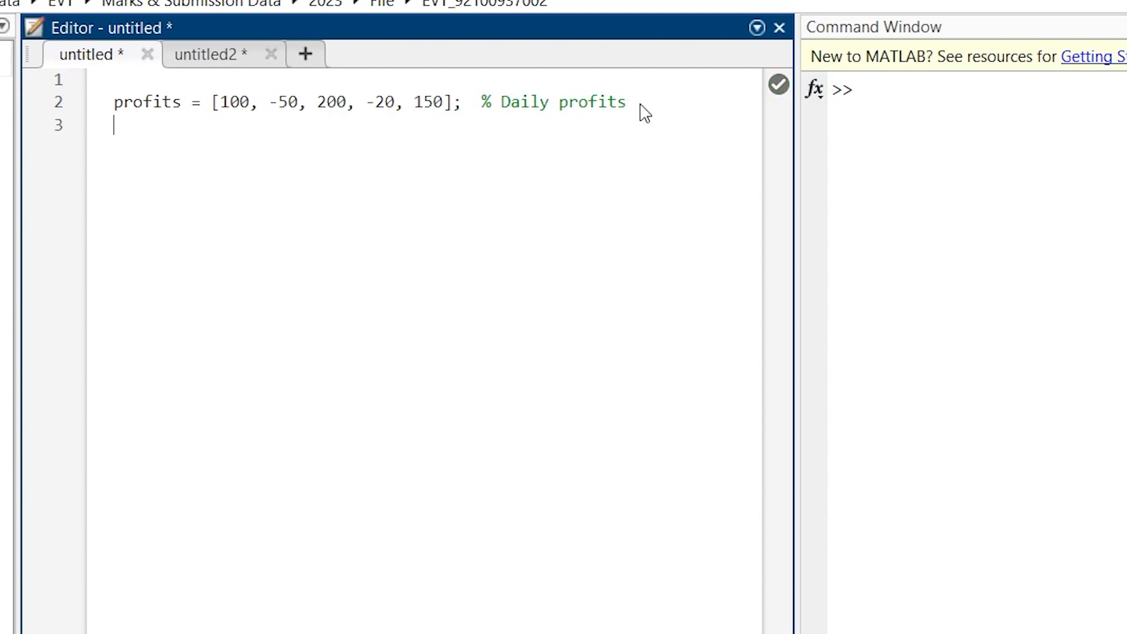
type("cumulativeProfit = cumsum(profits)")
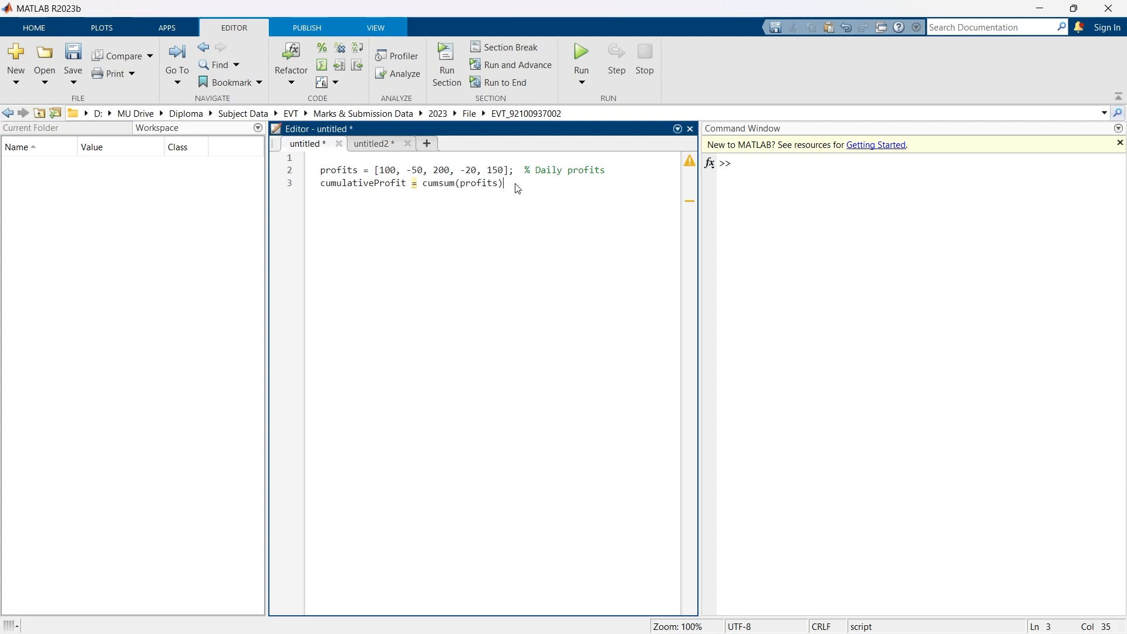
Run the script so cumulativeProfit prints 100, 50, 250, 230 in the Command Window
left_click(580, 56)
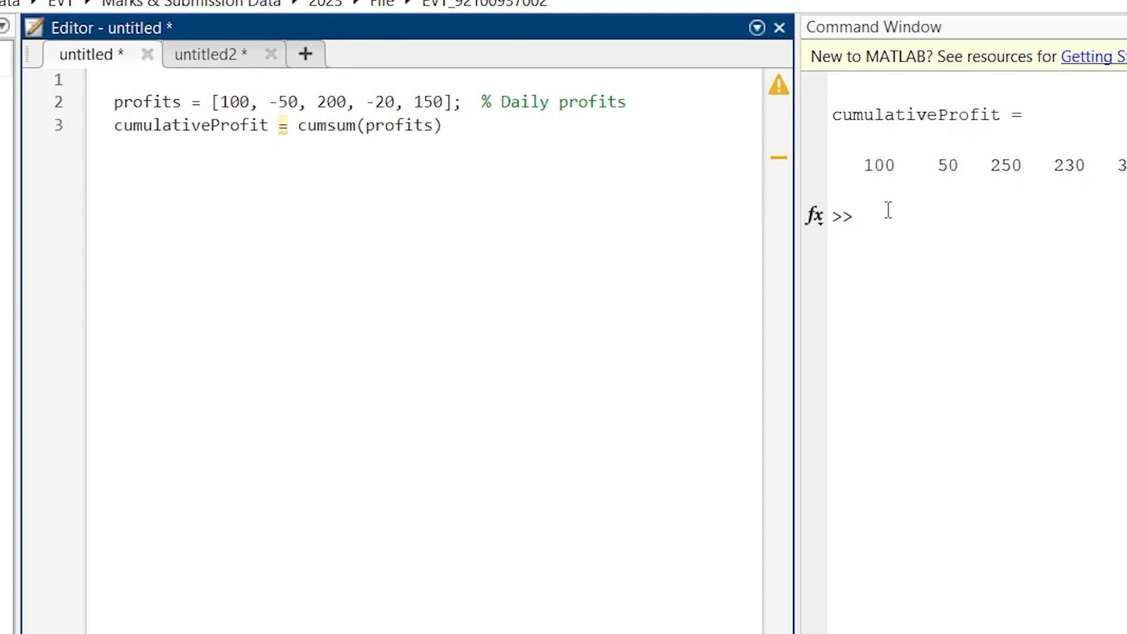
left_click(444, 126)
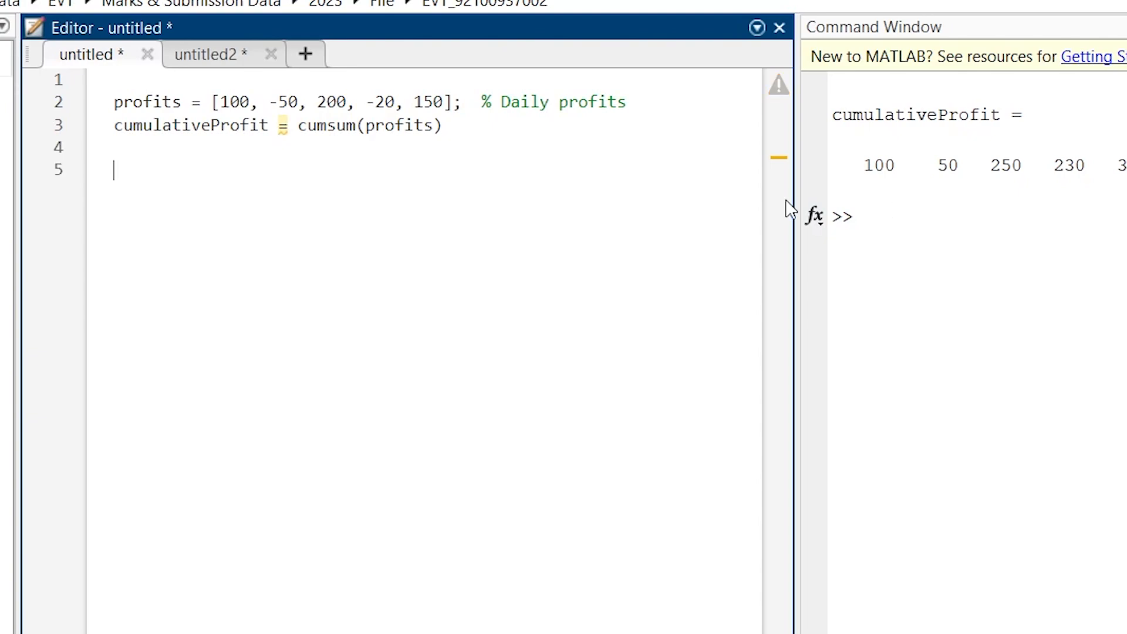
Start a %% section defining velocity = [10, 12, 15, 14] in m/s and timeStep
type("%%")
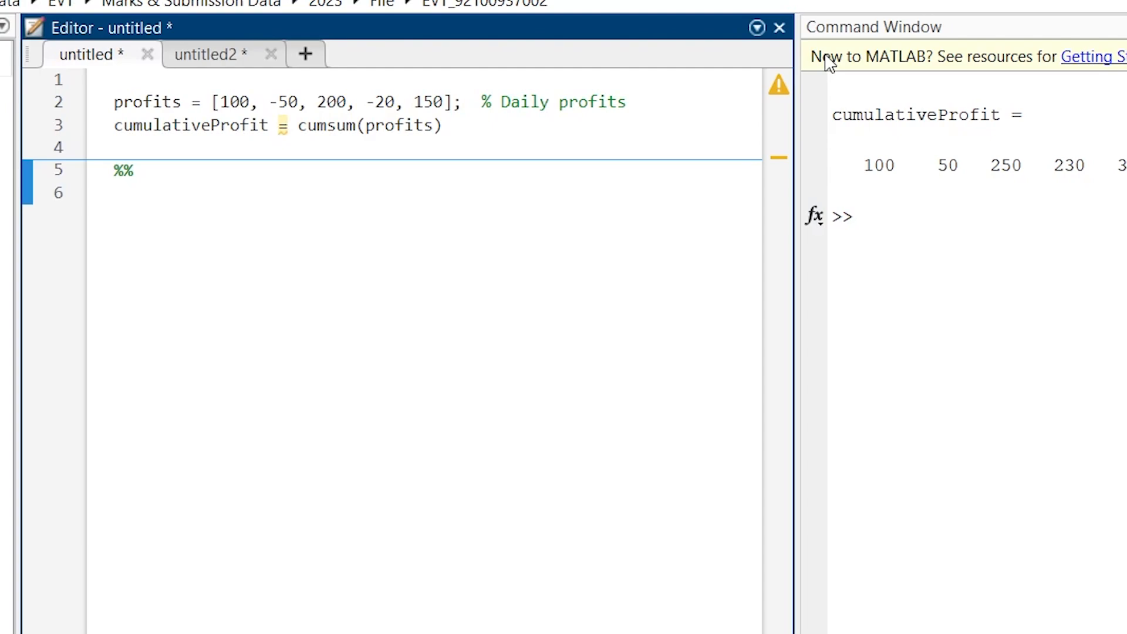
left_click(113, 192)
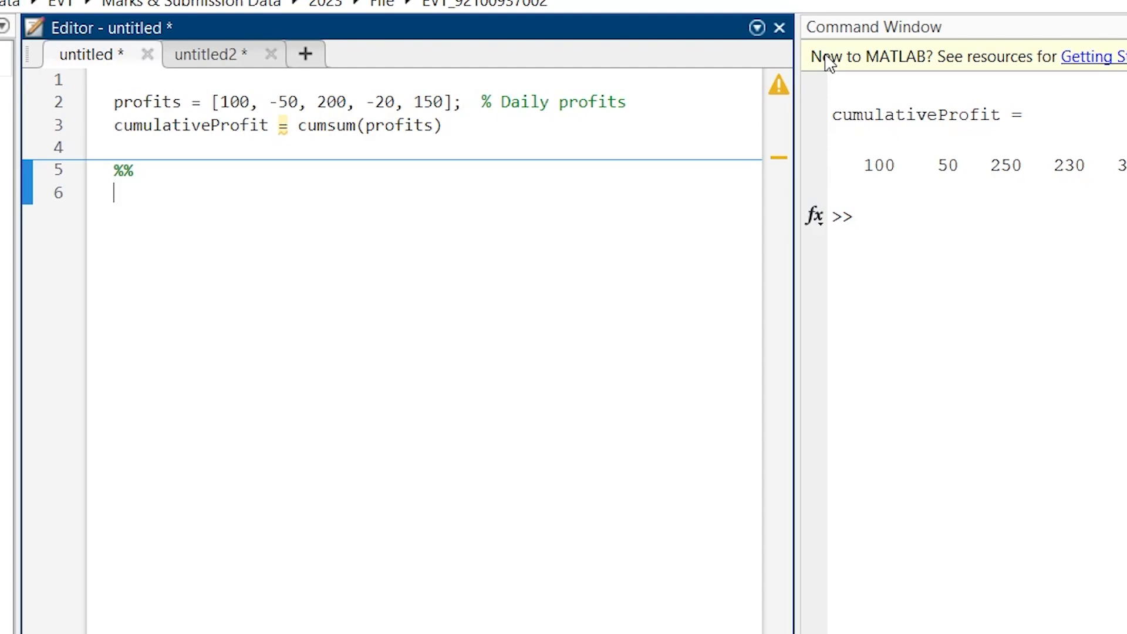
type("velocity = [10, 12, 15, 14];  % Speed in m/s")
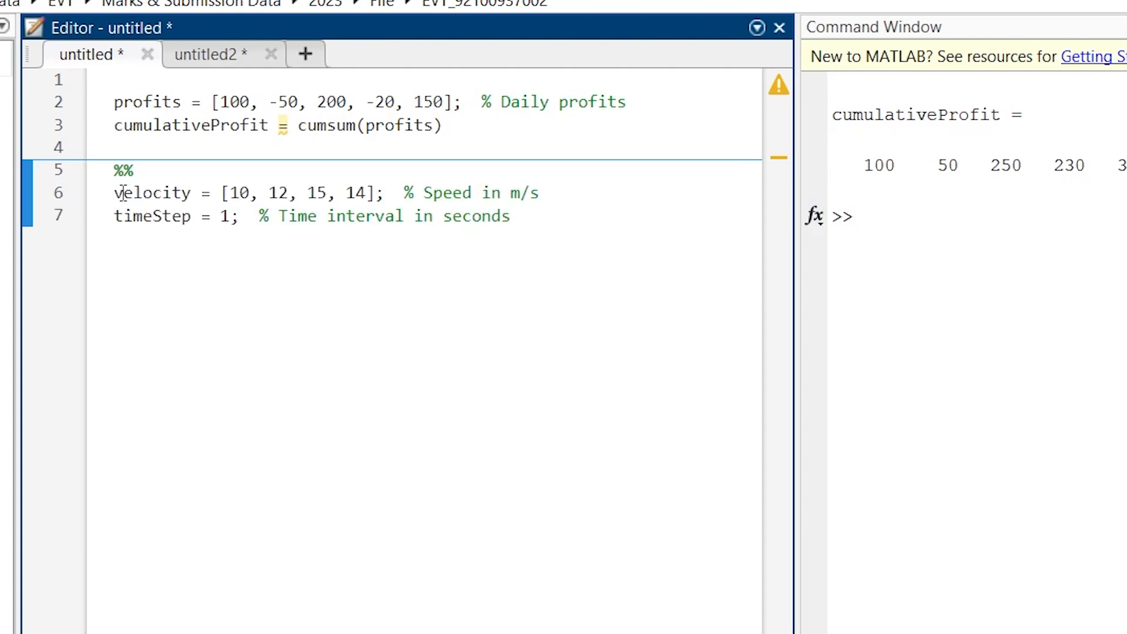
left_click_drag(115, 192, 471, 193)
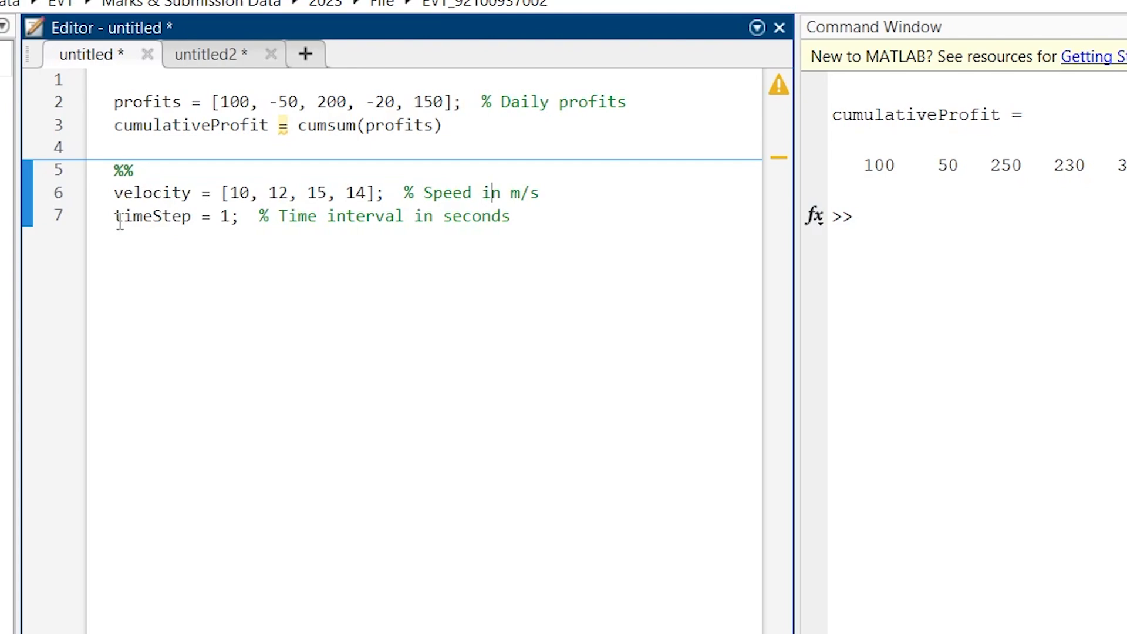
mouse_move(229, 224)
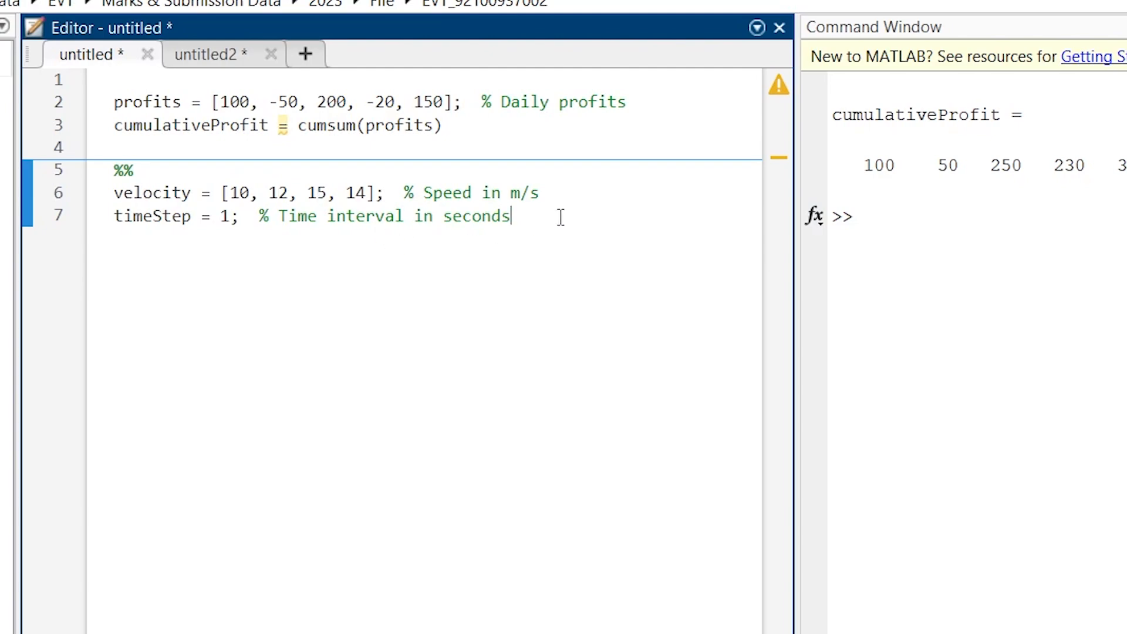
Add distance = cumsum(velocity * timeStep) on line 8
key("Return")
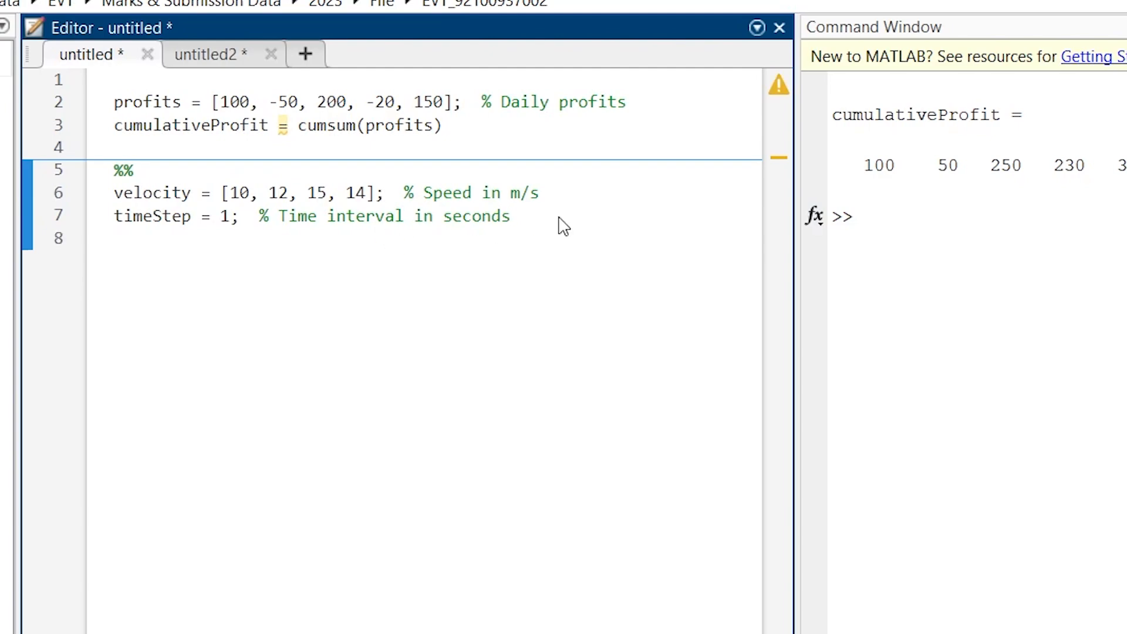
left_click(115, 239)
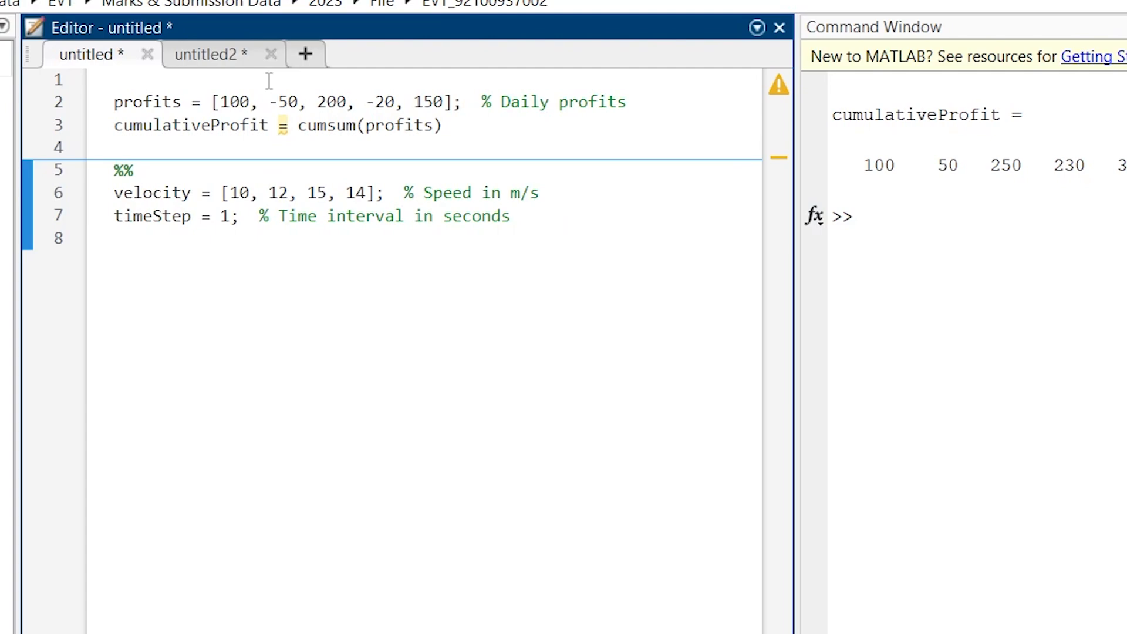
type("distance = cumsum(velocity * timeStep)")
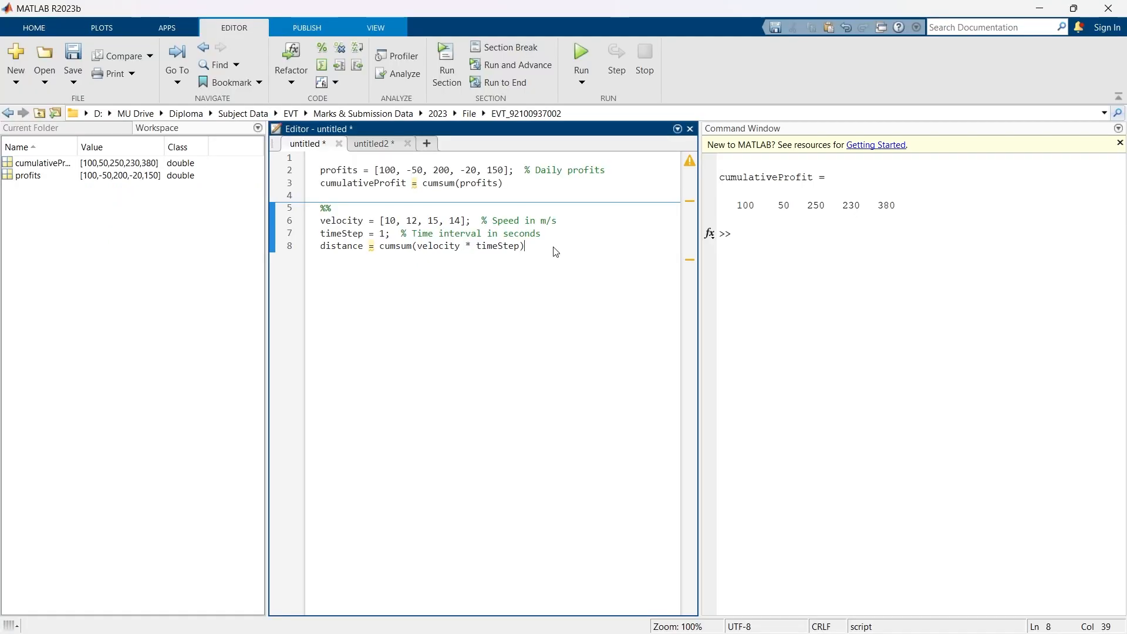
Run the velocity section so distance prints 10, 22, 37, 51
left_click(446, 61)
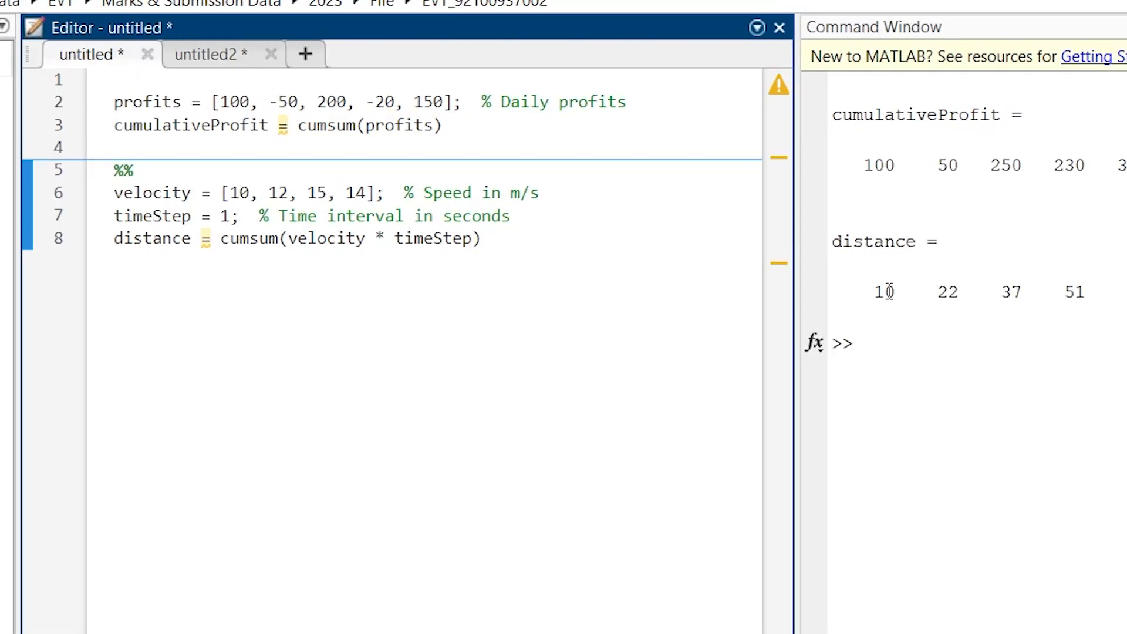
double_click(883, 293)
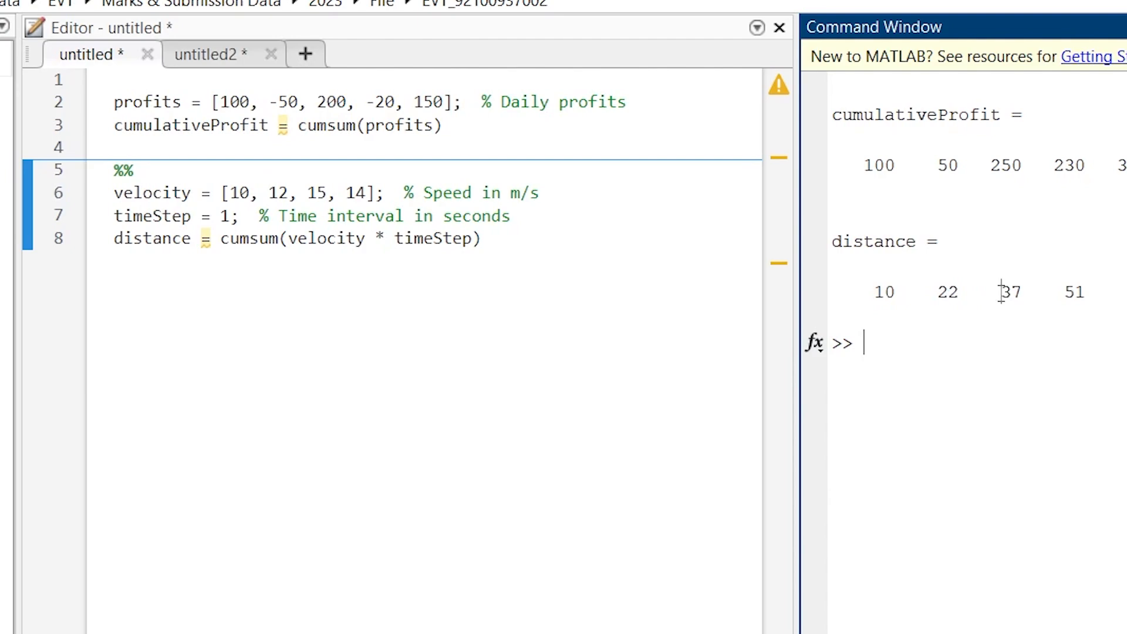
mouse_move(565, 244)
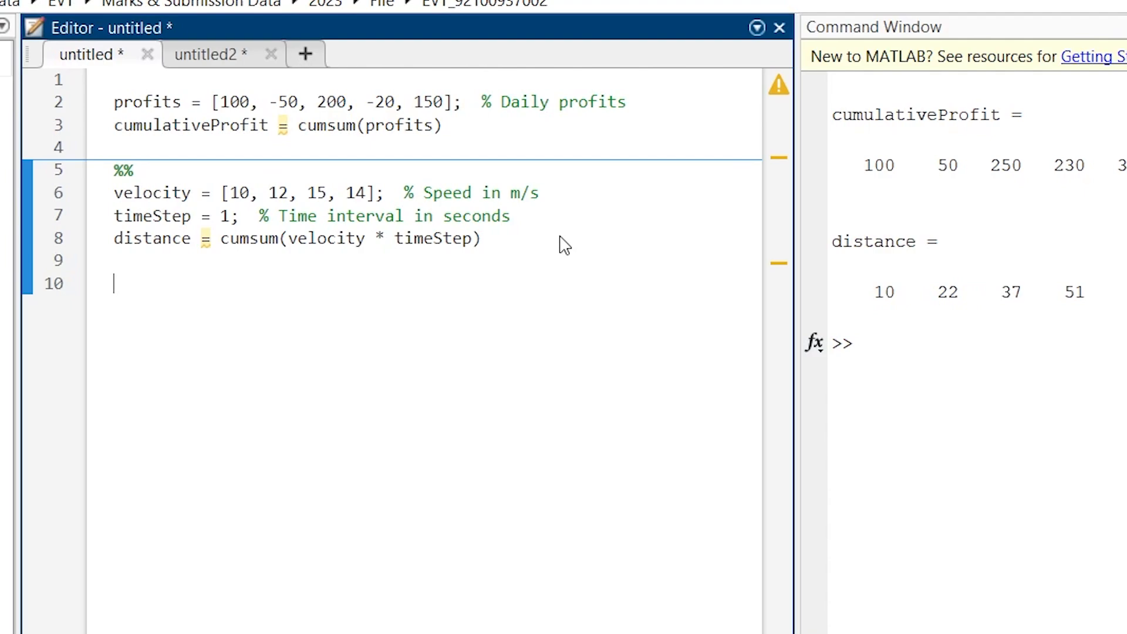
Add a %% section with growthRates = [1.05, 1.03, 1.04], initialInvestment = 1000 and cumulativeGrowth via cumprod
type("%%")
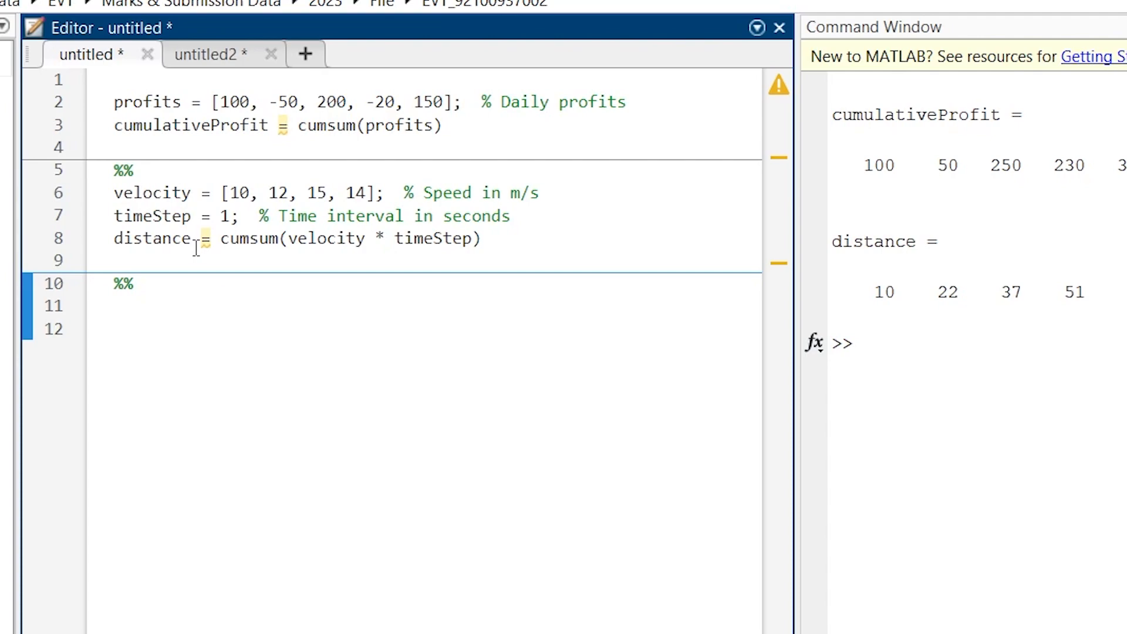
type("growthRates = [1.05, 1.03, 1.04];  % Yearly growth rates (5%, 3%, 4%)")
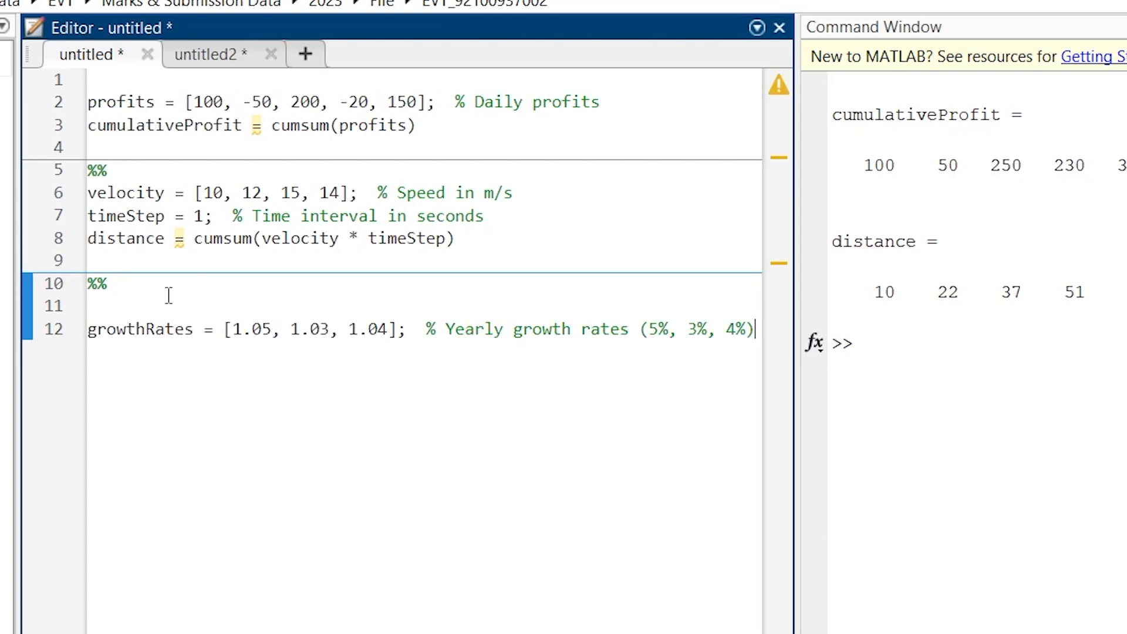
key("enter")
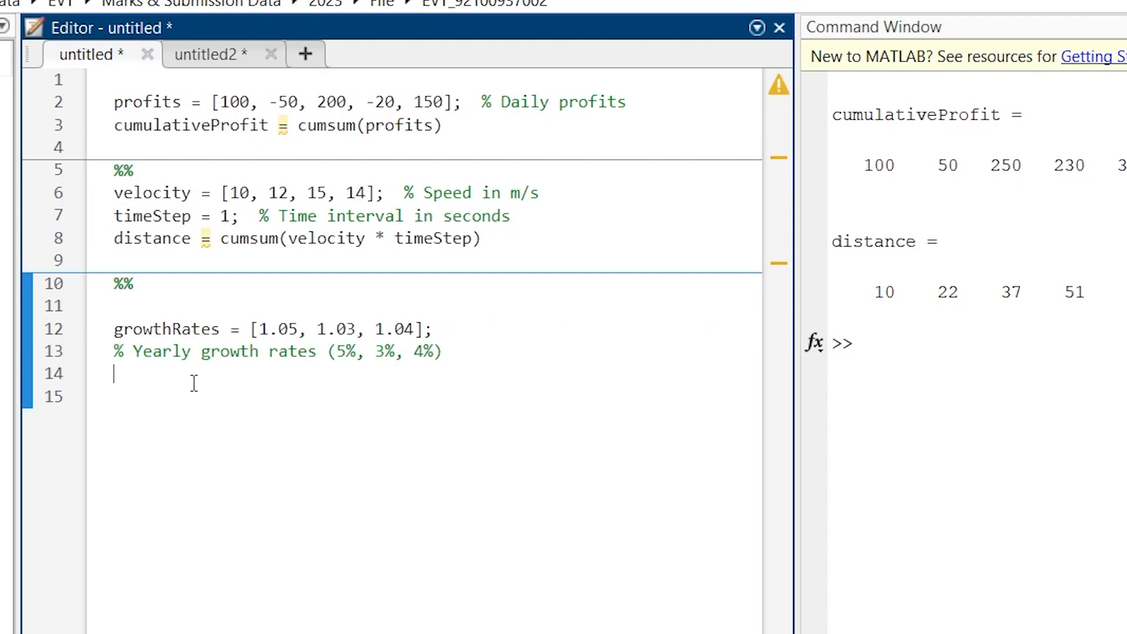
type("initialInvestment = 1000;  % Initial investment")
left_click(425, 396)
type("cumulativeGrowth = initialInvestment * cumprod(growthRates)")
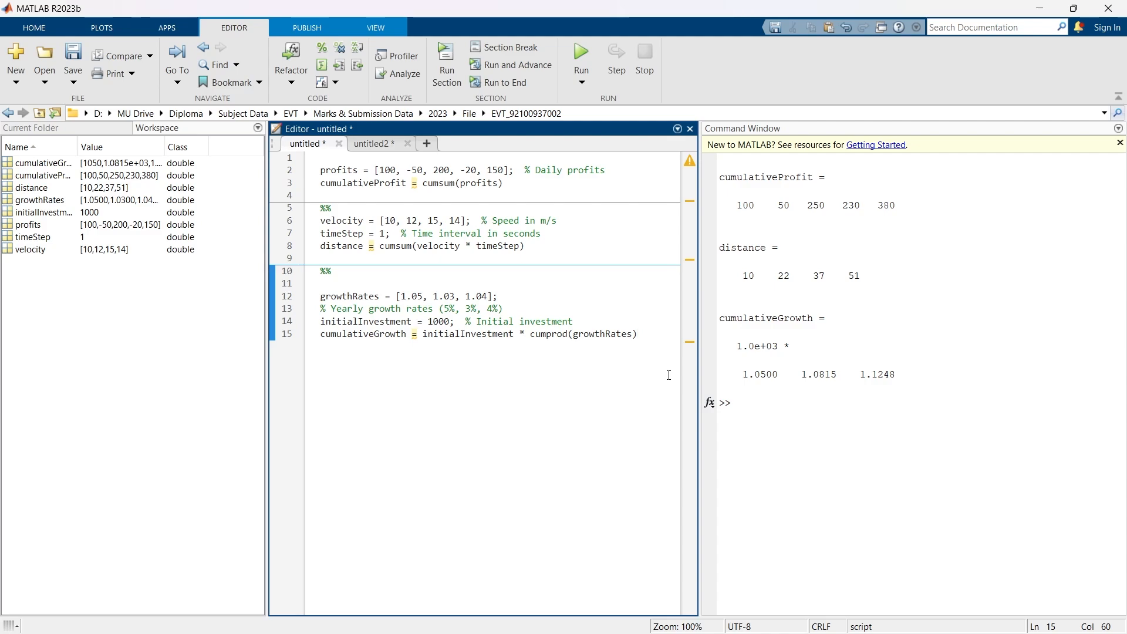
left_click(635, 333)
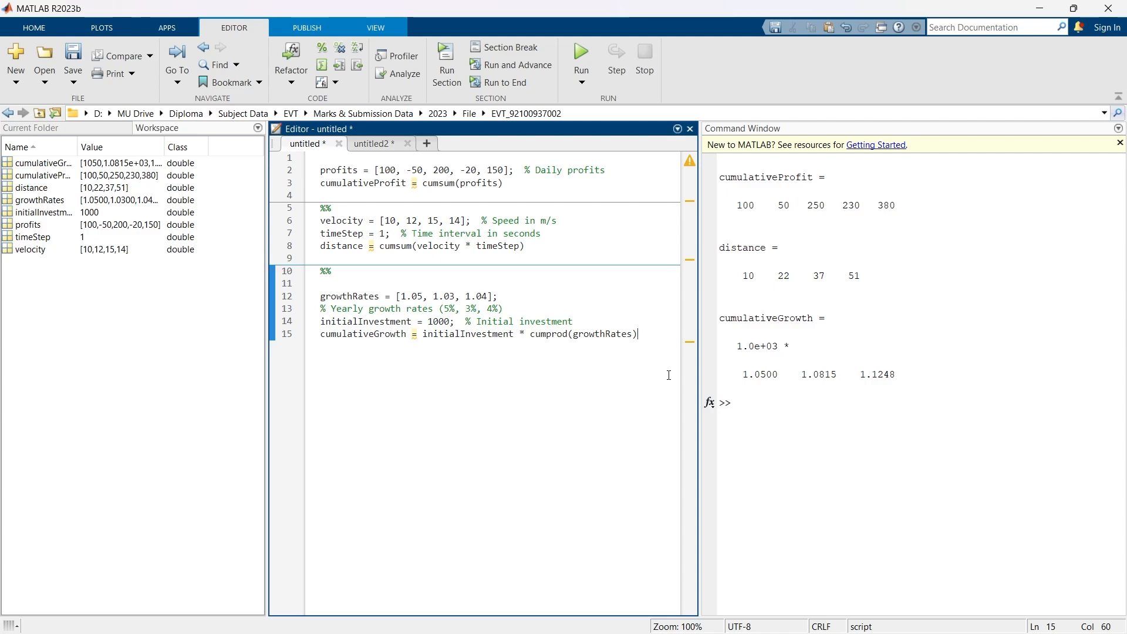